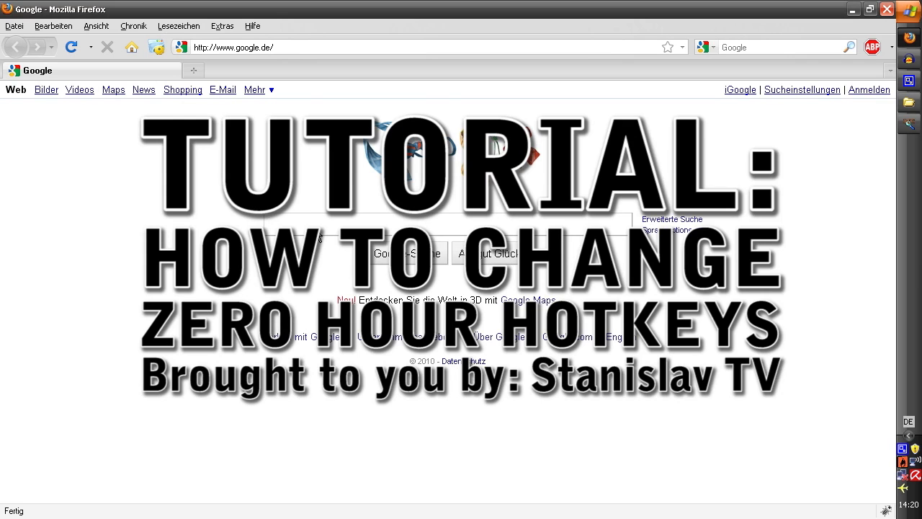
Search Google for 'xcc mixer' and open the XCC Home Page result.
{"action": "type", "text": "xcc"}
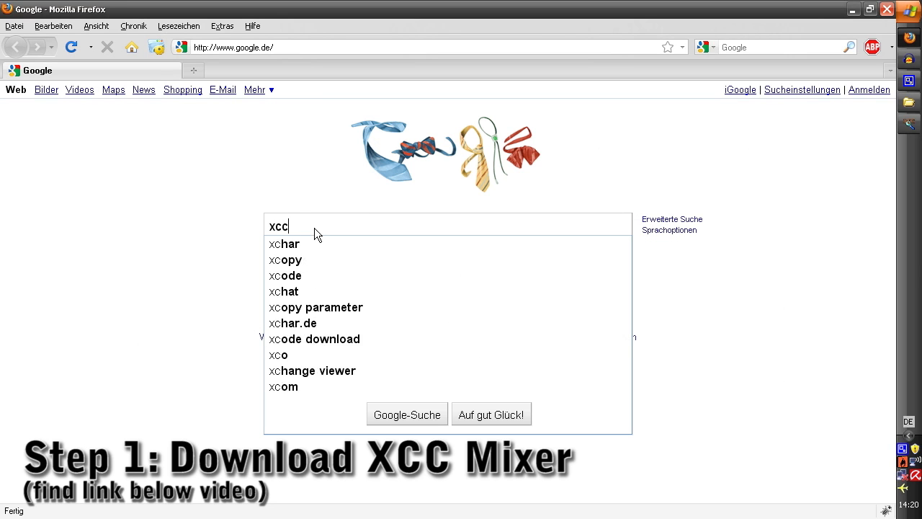
{"action": "type", "text": "mixer"}
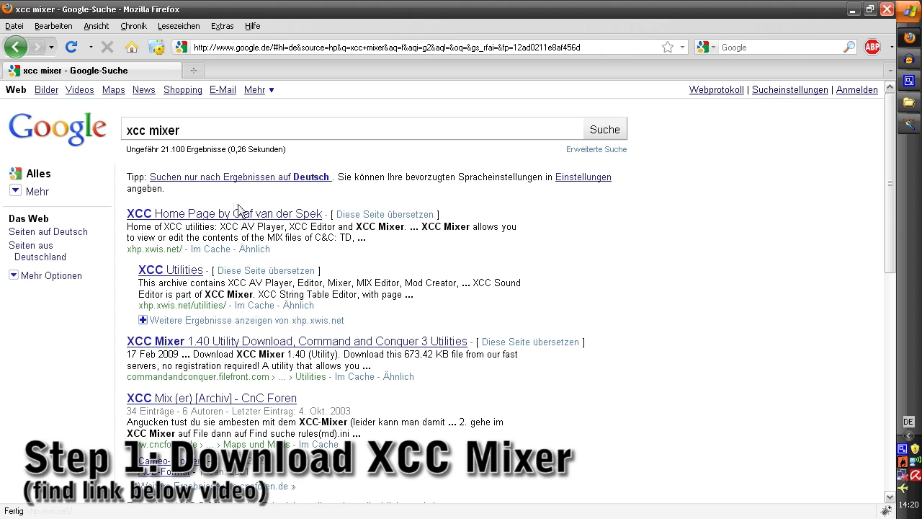
{"action": "mouse_move", "coordinate": [162, 224]}
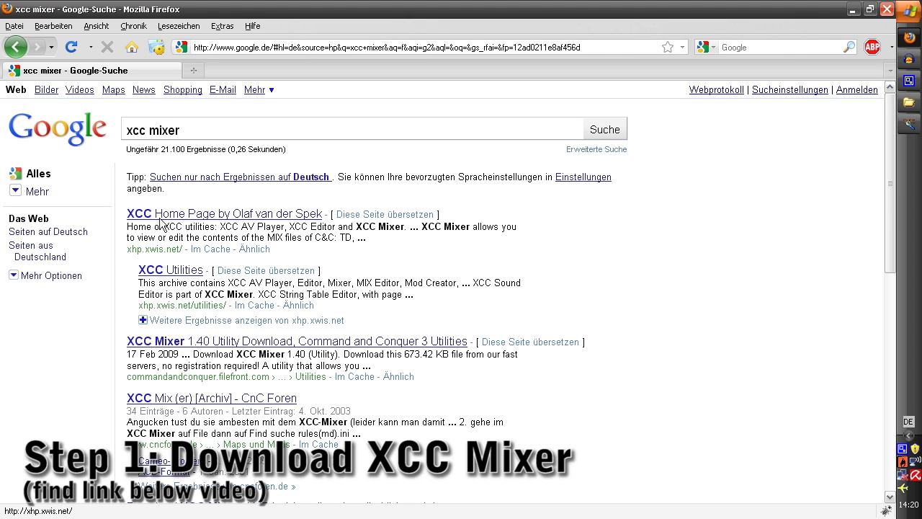
{"action": "mouse_move", "coordinate": [271, 219]}
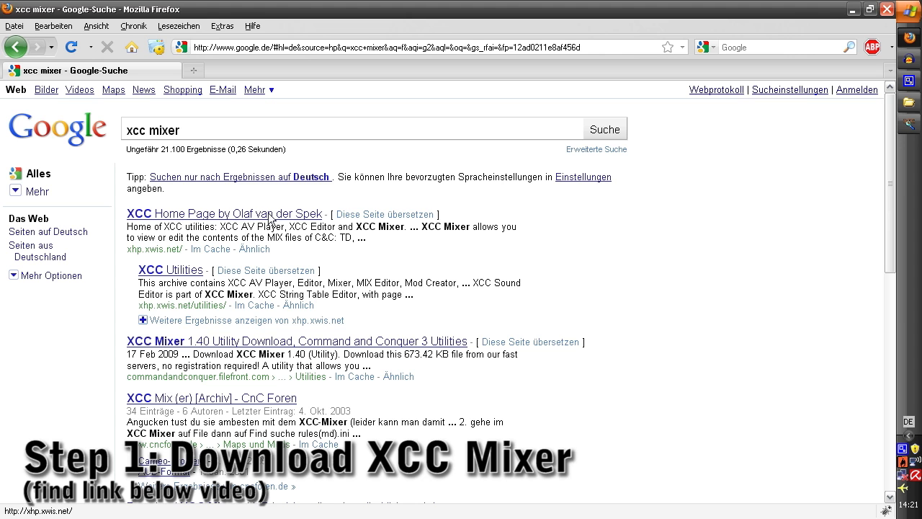
{"action": "left_click", "coordinate": [225, 213]}
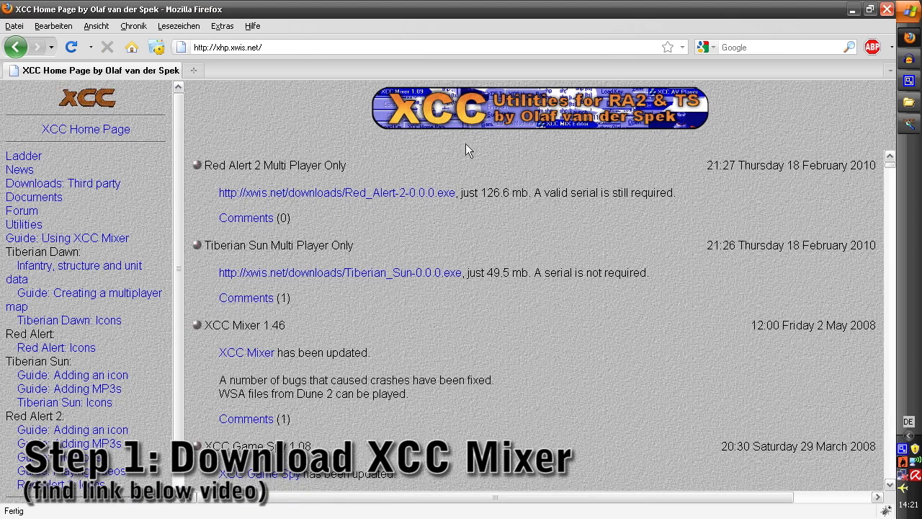
{"action": "scroll", "scroll_direction": "down", "scroll_amount": 3}
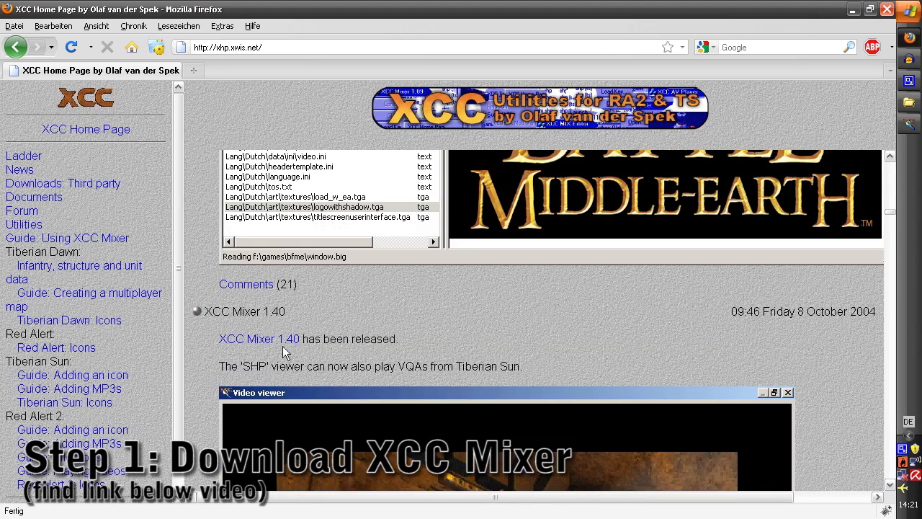
{"action": "left_click", "coordinate": [258, 338]}
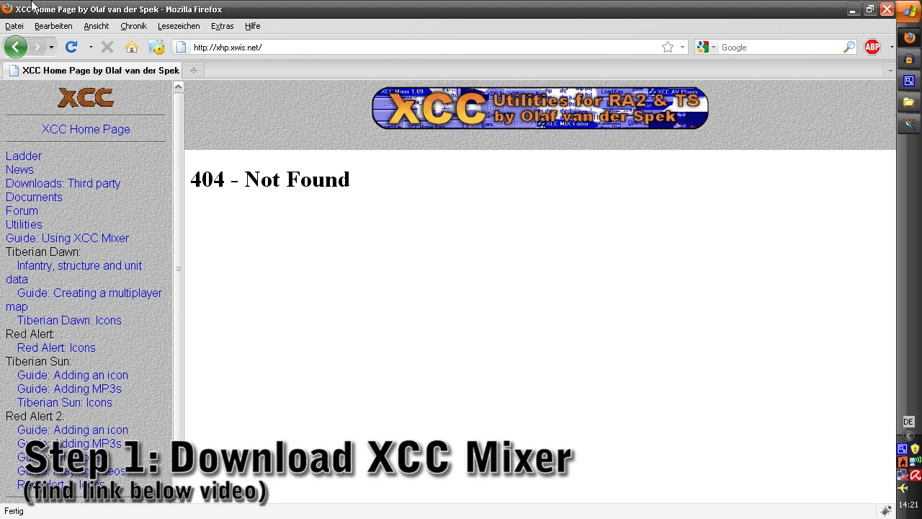
{"action": "left_click", "coordinate": [36, 46]}
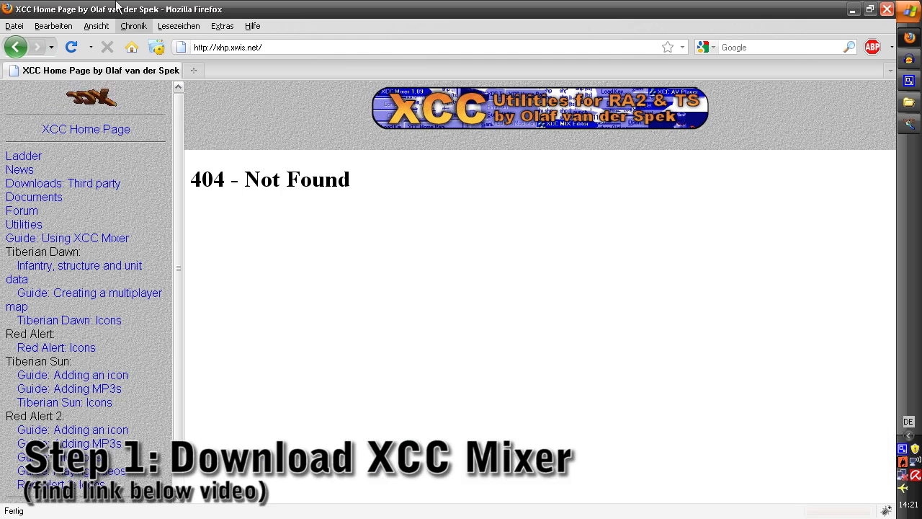
{"action": "left_click", "coordinate": [38, 46]}
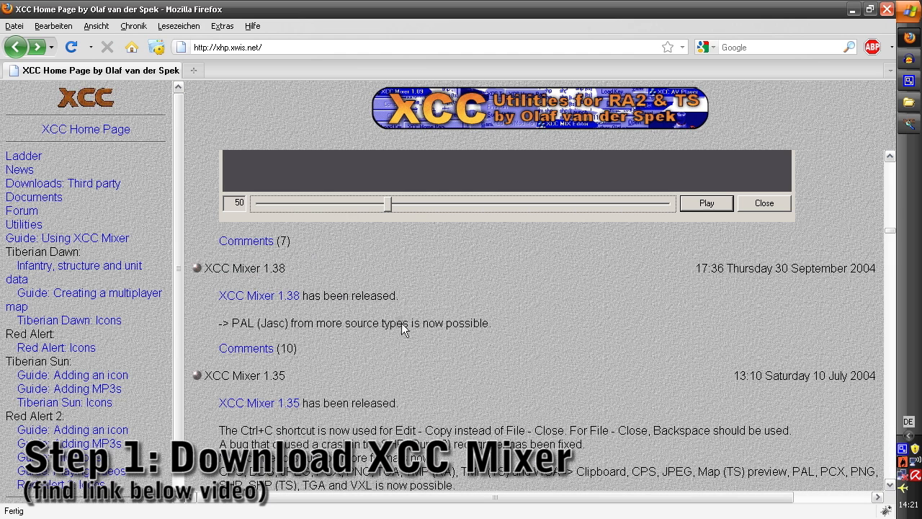
{"action": "mouse_move", "coordinate": [361, 333]}
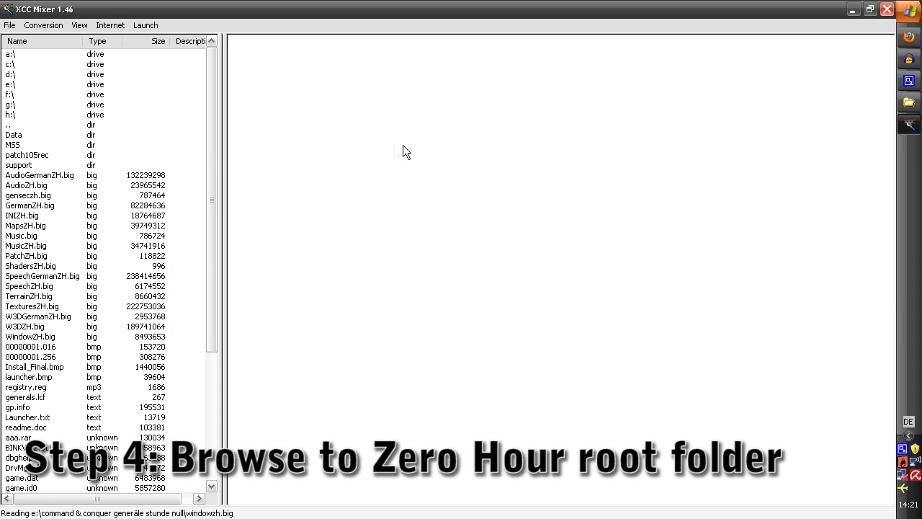
Browse the Zero Hour folder and preview the contents of AudioZH.big.
{"action": "scroll", "scroll_direction": "down", "scroll_amount": 3}
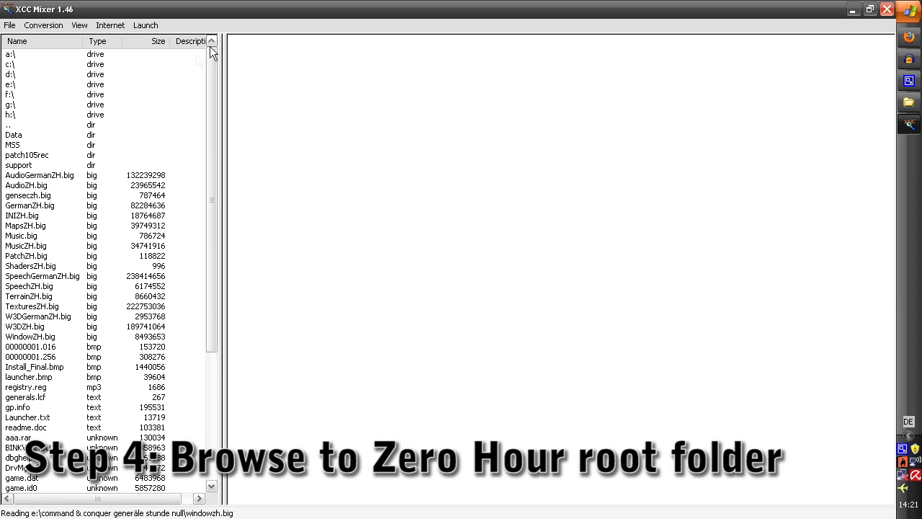
{"action": "scroll", "scroll_direction": "down", "scroll_amount": 3}
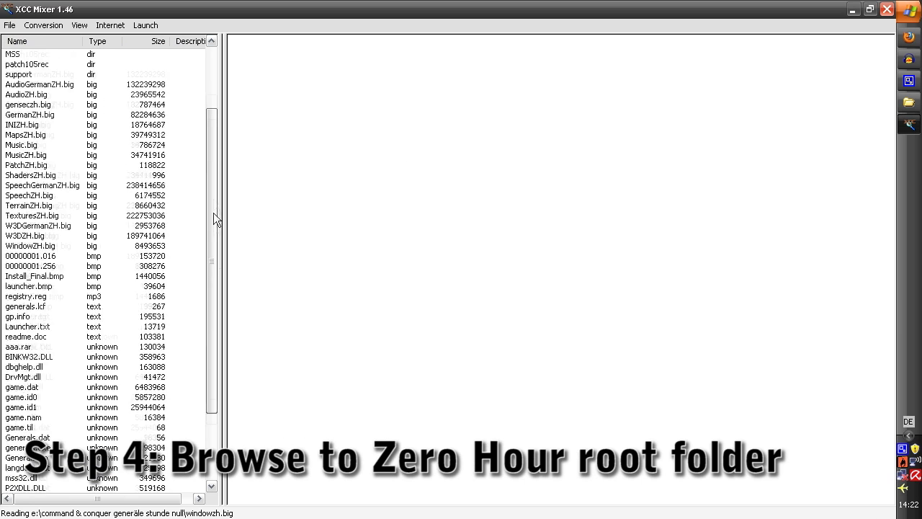
{"action": "scroll", "scroll_direction": "up", "scroll_amount": 3}
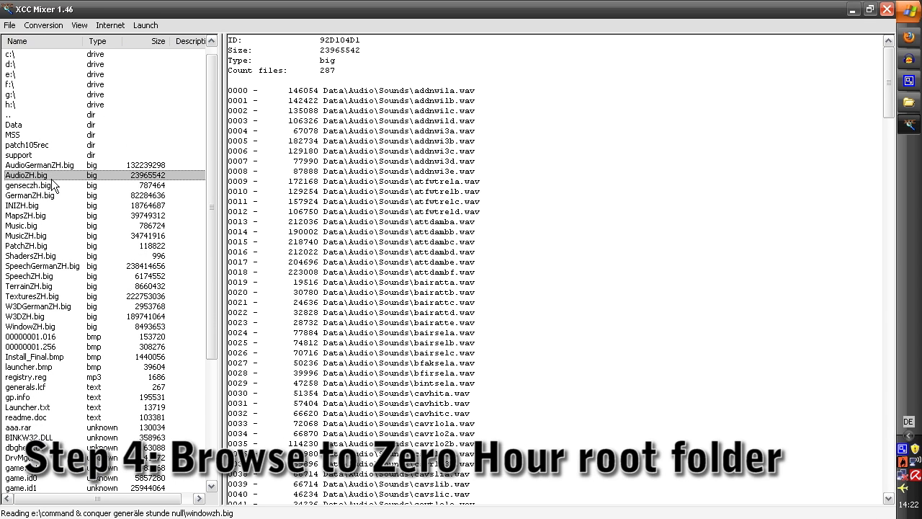
{"action": "left_click", "coordinate": [29, 285]}
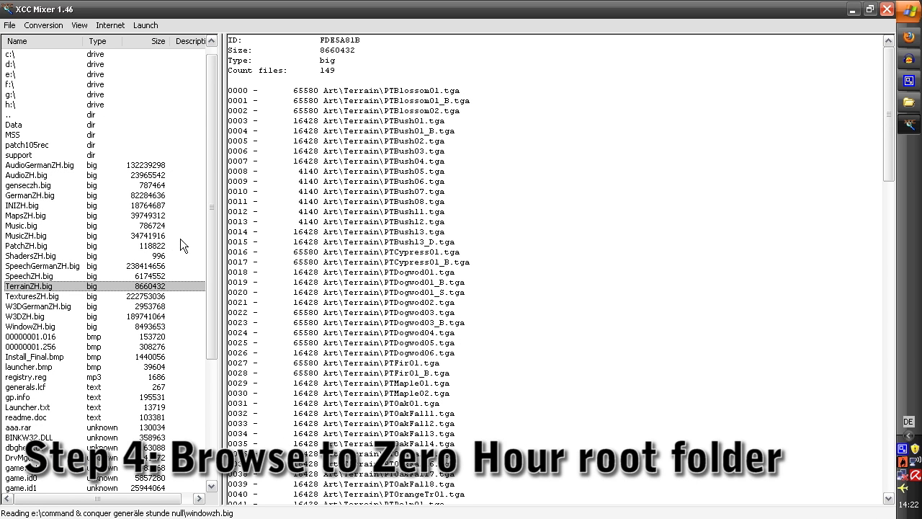
{"action": "mouse_move", "coordinate": [46, 199]}
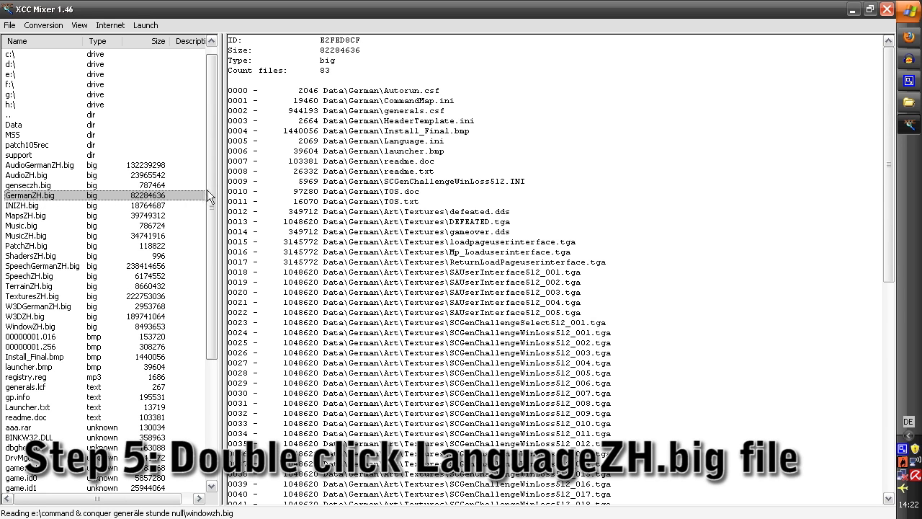
{"action": "scroll", "scroll_direction": "up", "scroll_amount": 3}
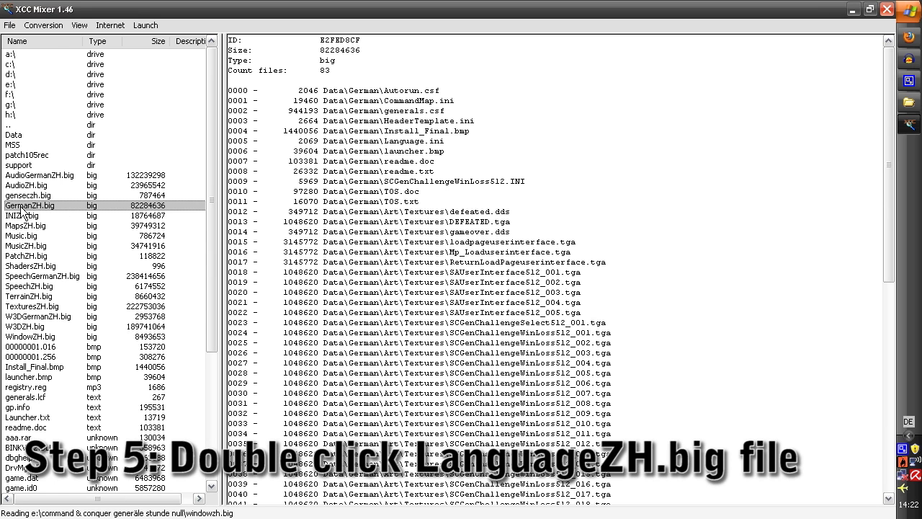
Open GermanZH.big and preview Data\German\generals.csf inside it.
{"action": "double_click", "coordinate": [29, 205]}
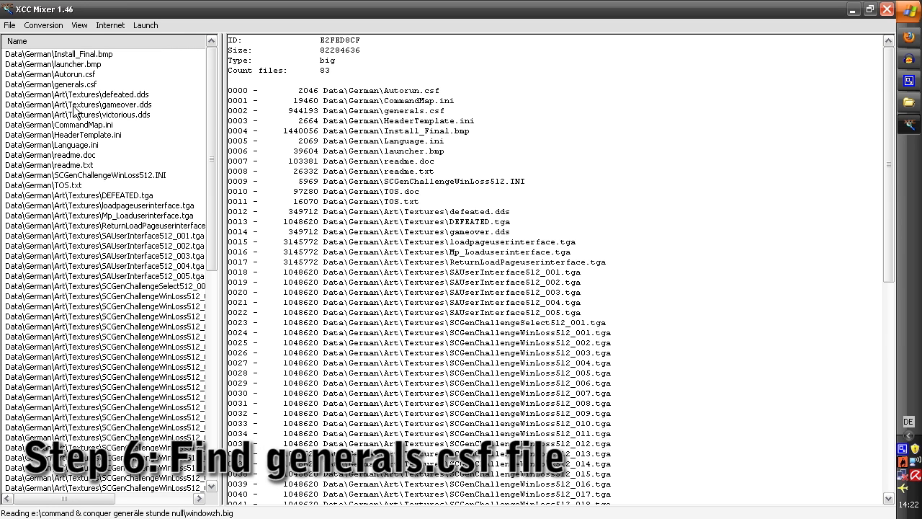
{"action": "mouse_move", "coordinate": [75, 163]}
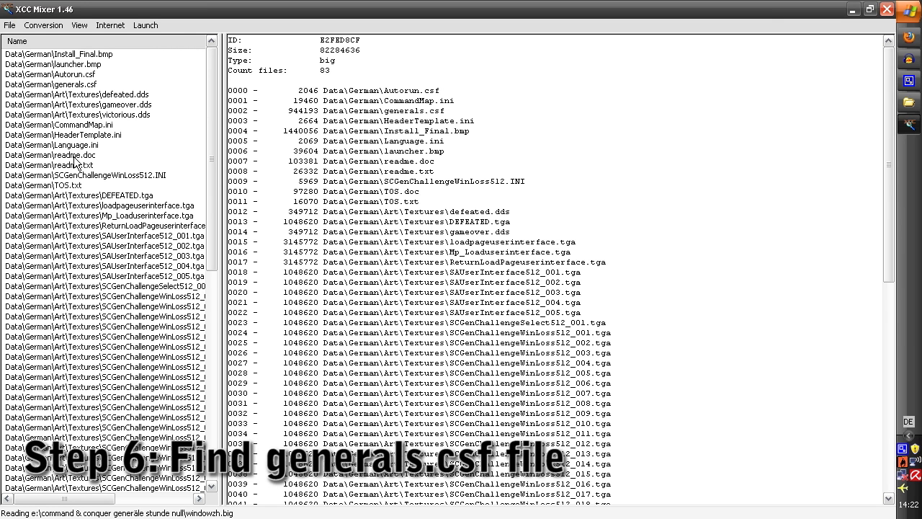
{"action": "left_click", "coordinate": [51, 83]}
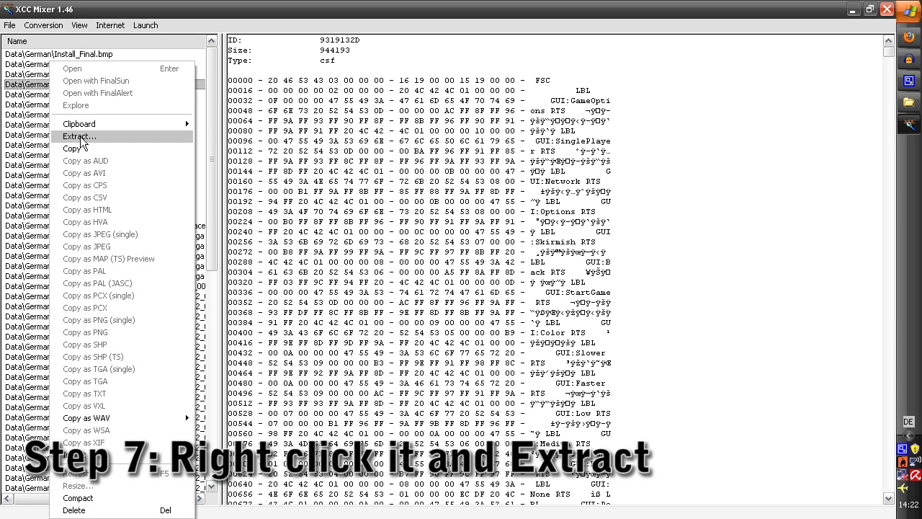
Start extracting generals.csf and browse to the game's Data\German folder.
{"action": "left_click", "coordinate": [79, 135]}
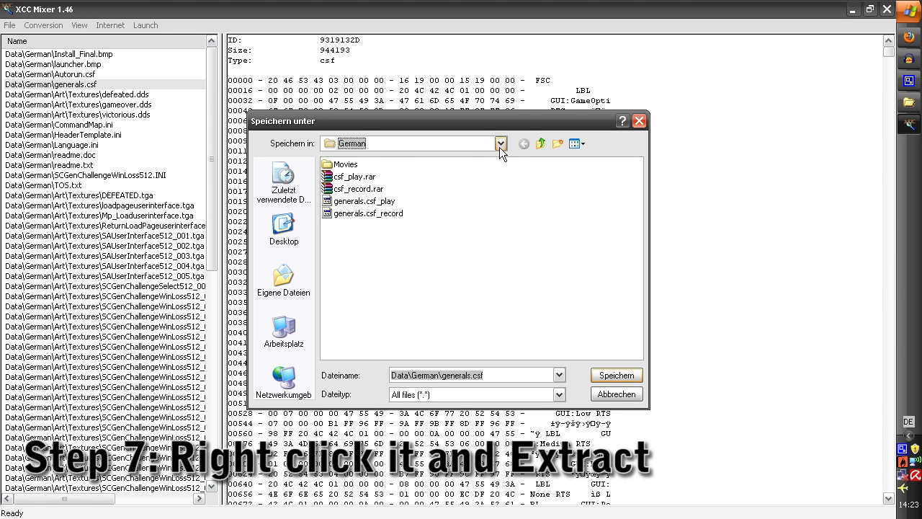
{"action": "left_click", "coordinate": [500, 143]}
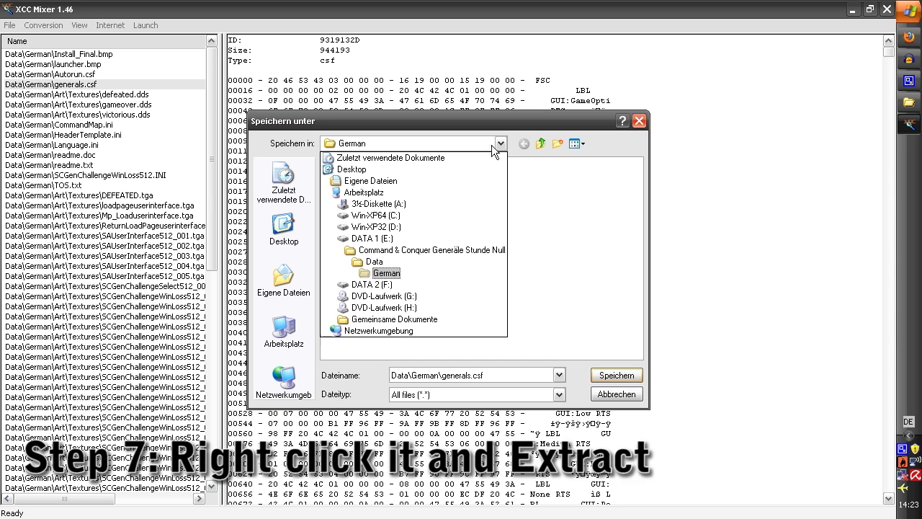
{"action": "left_click", "coordinate": [425, 251]}
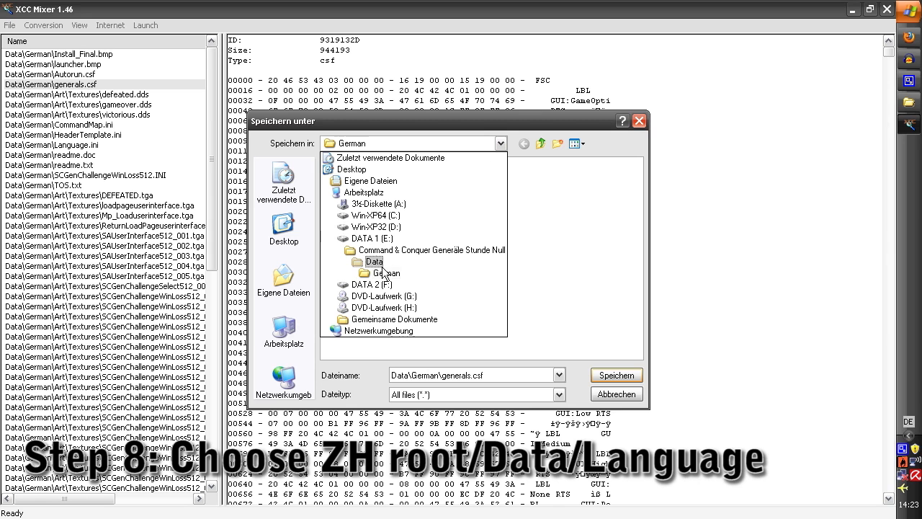
{"action": "left_click", "coordinate": [387, 274]}
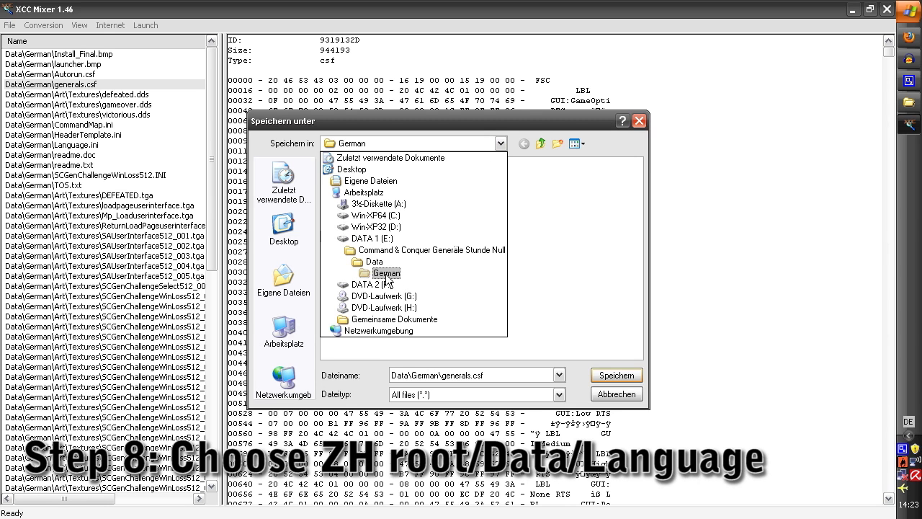
{"action": "double_click", "coordinate": [386, 274]}
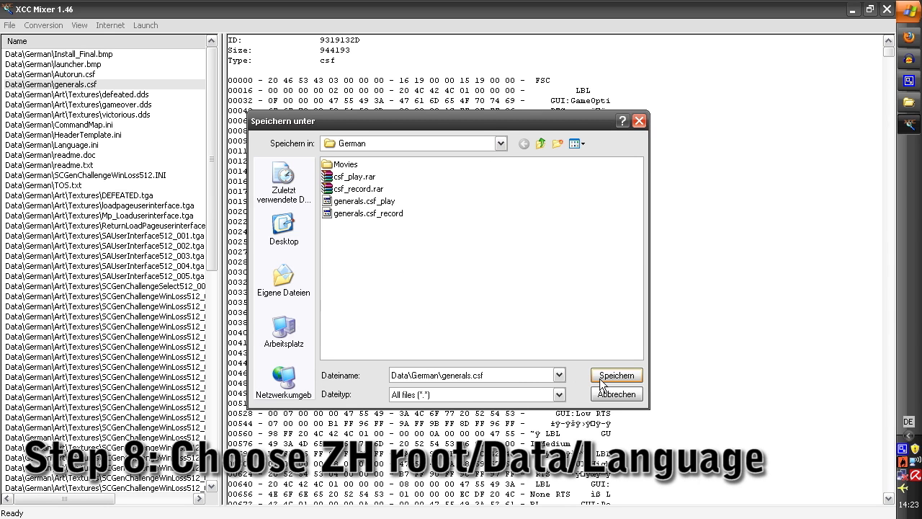
Dismiss the path-not-found warning and save generals.csf into the German folder.
{"action": "left_click", "coordinate": [615, 375]}
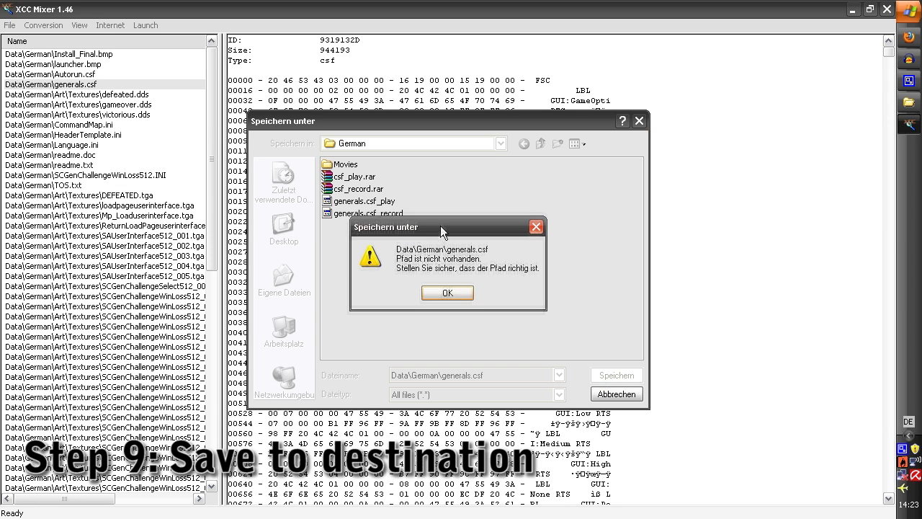
{"action": "left_click", "coordinate": [447, 293]}
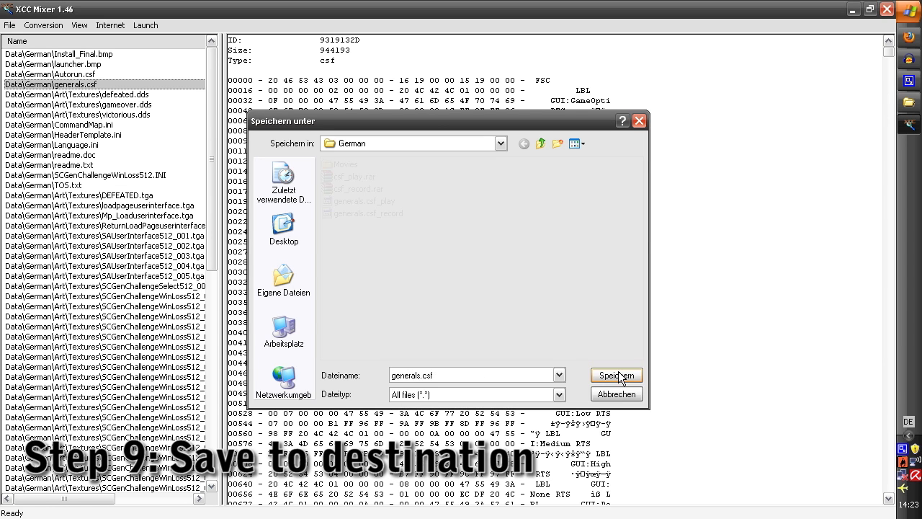
{"action": "left_click", "coordinate": [617, 375]}
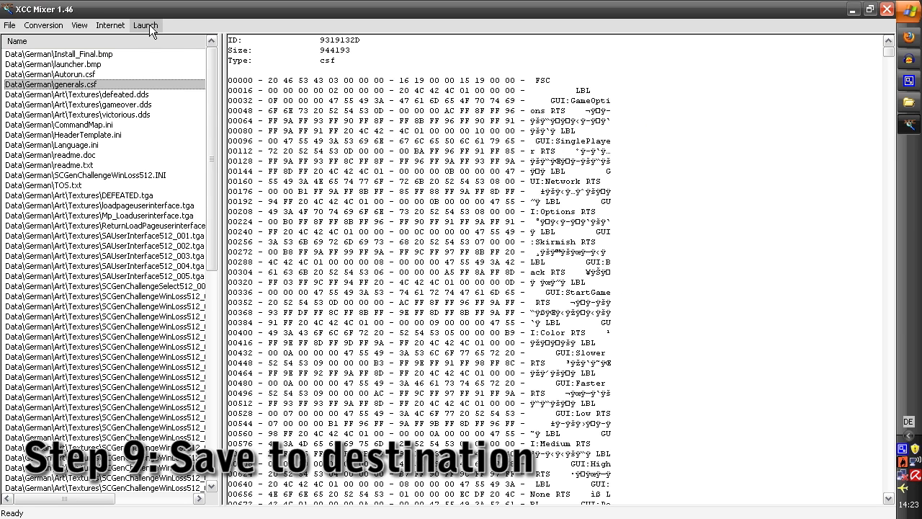
Load the extracted generals.csf into XCC String Table Editor.
{"action": "left_click", "coordinate": [144, 24]}
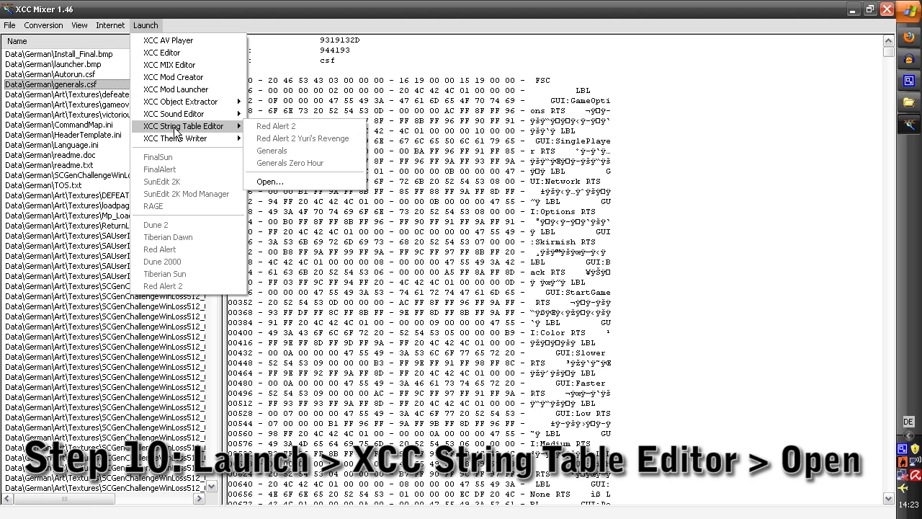
{"action": "mouse_move", "coordinate": [204, 137]}
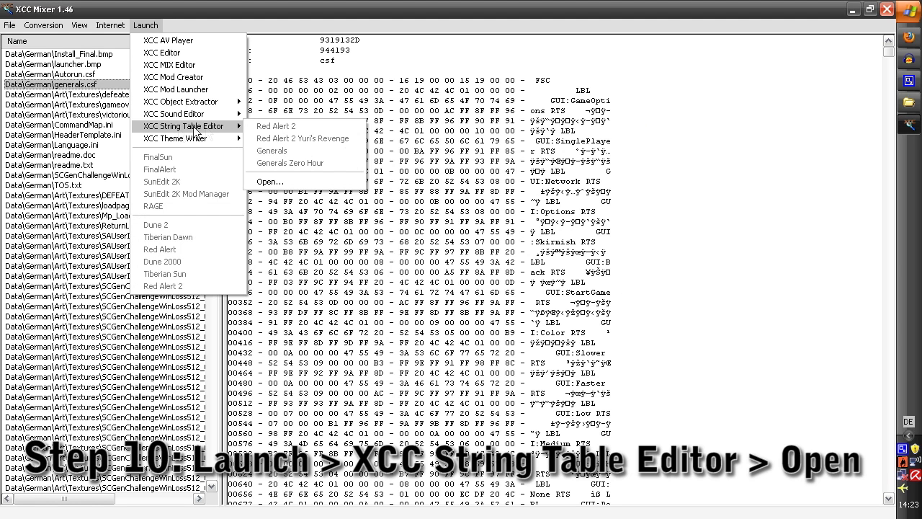
{"action": "left_click", "coordinate": [270, 182]}
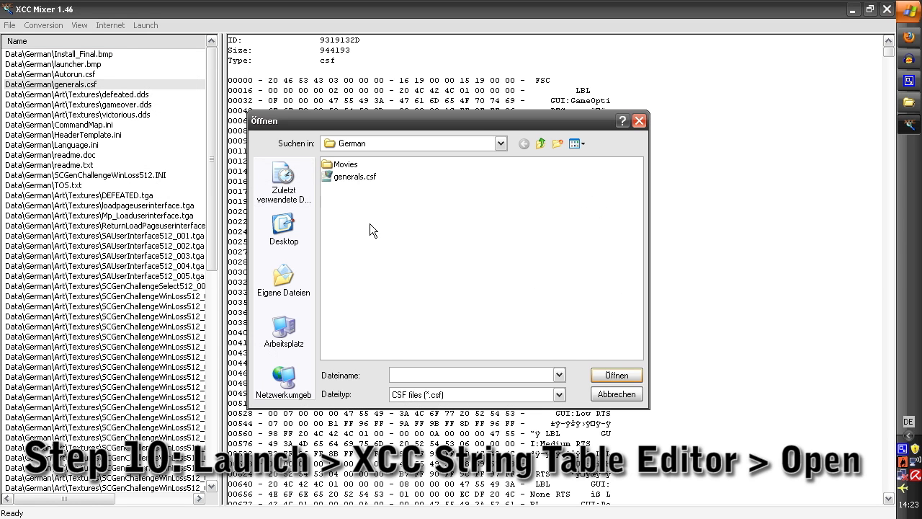
{"action": "mouse_move", "coordinate": [366, 221]}
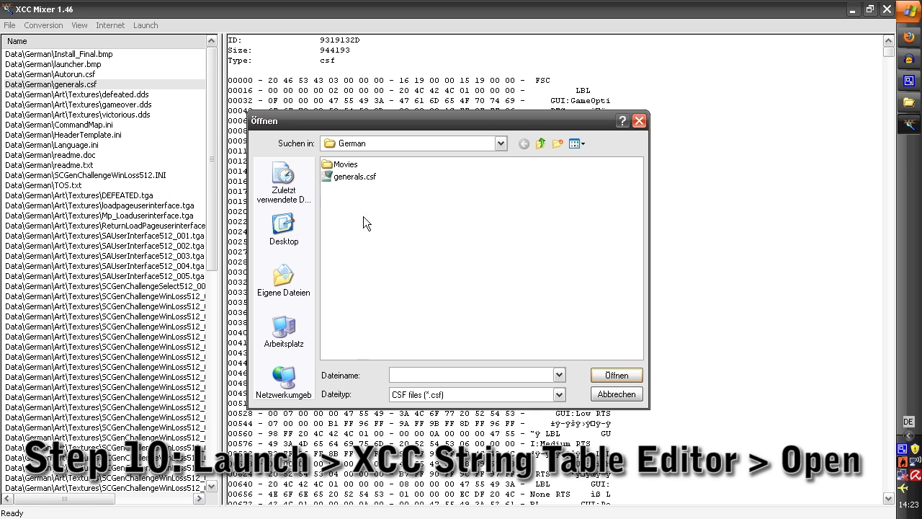
{"action": "left_click", "coordinate": [354, 176]}
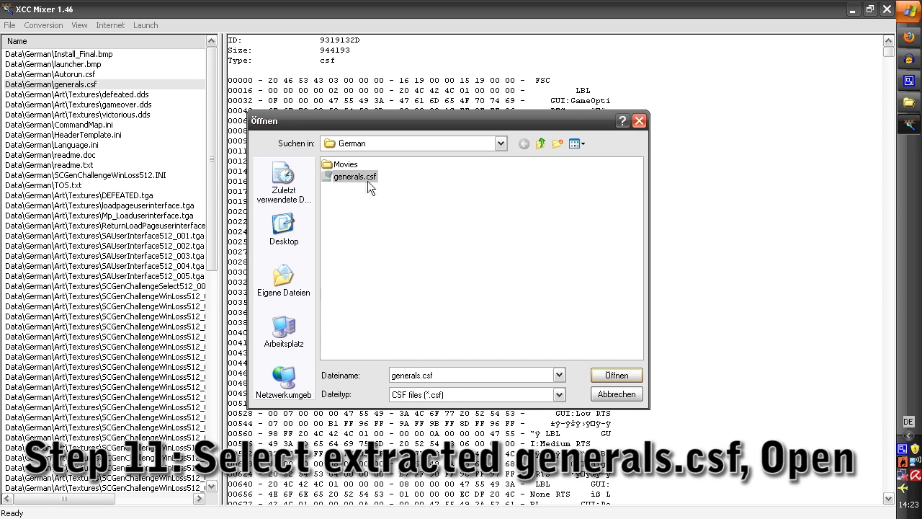
{"action": "mouse_move", "coordinate": [381, 193]}
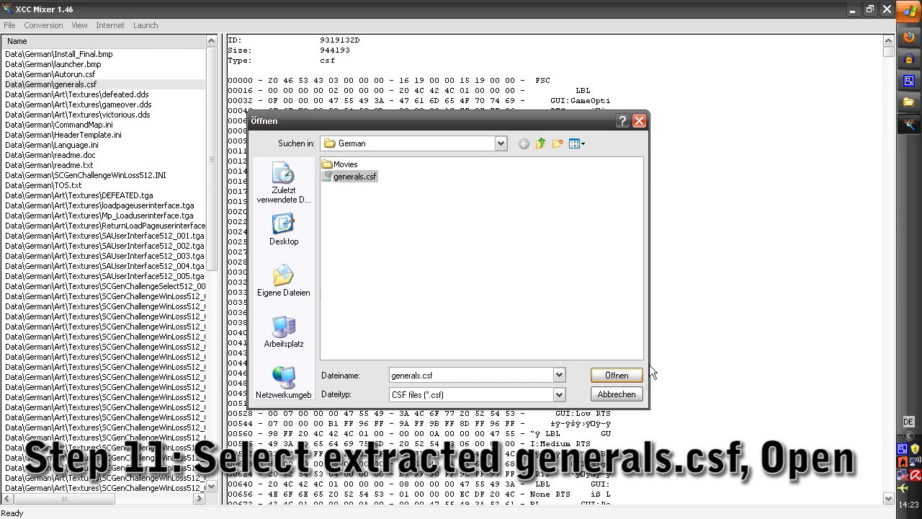
{"action": "left_click", "coordinate": [614, 374]}
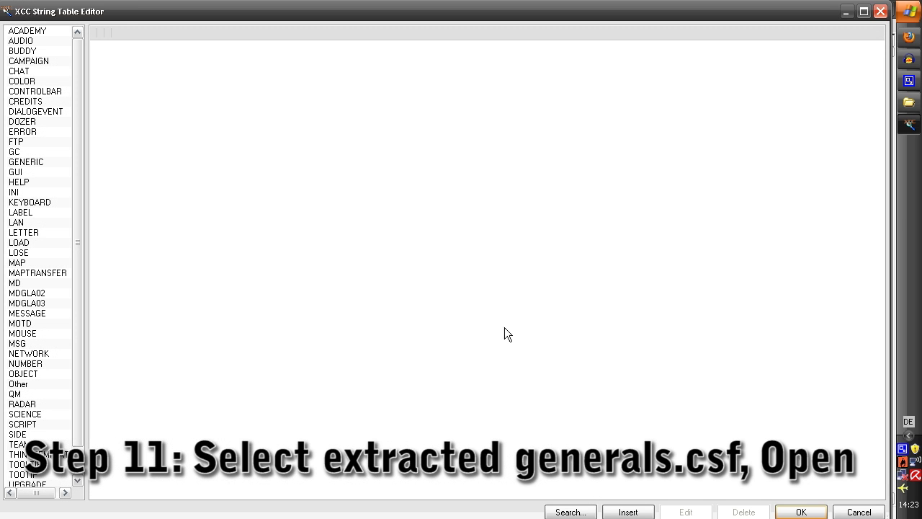
{"action": "mouse_move", "coordinate": [225, 161]}
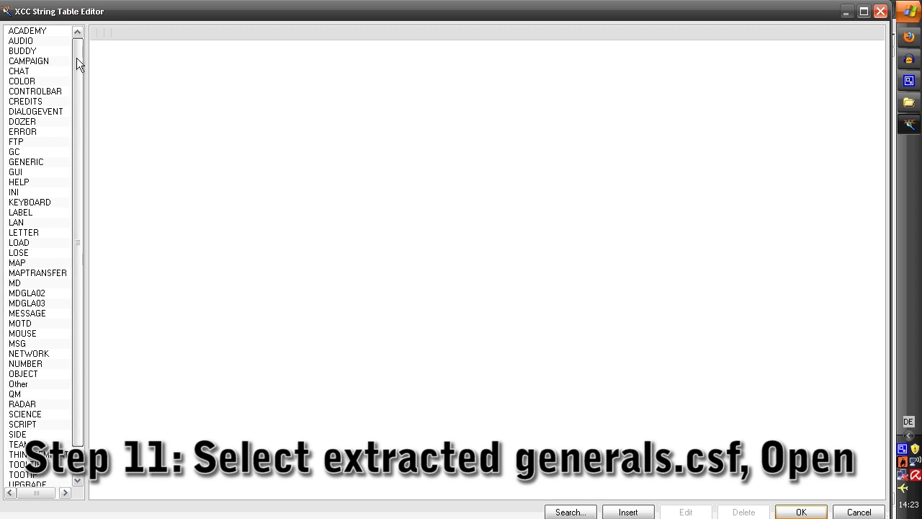
{"action": "mouse_move", "coordinate": [40, 179]}
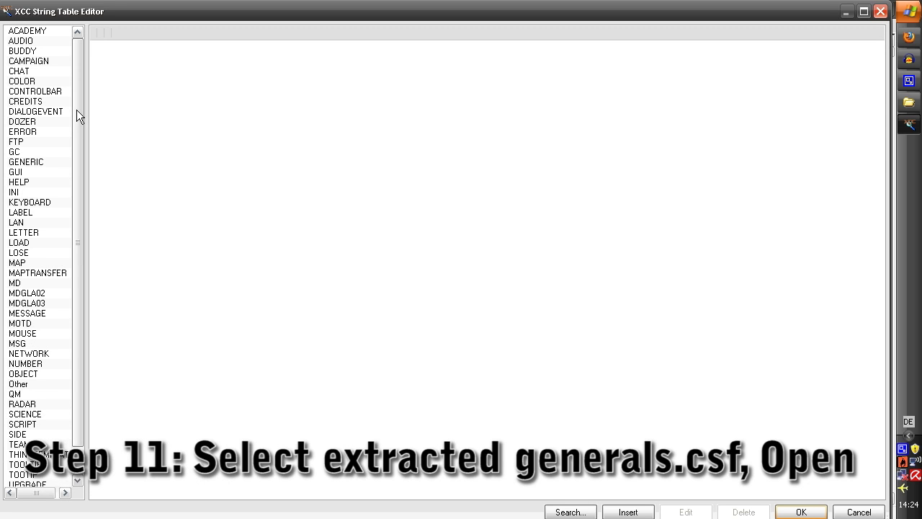
{"action": "mouse_move", "coordinate": [54, 61]}
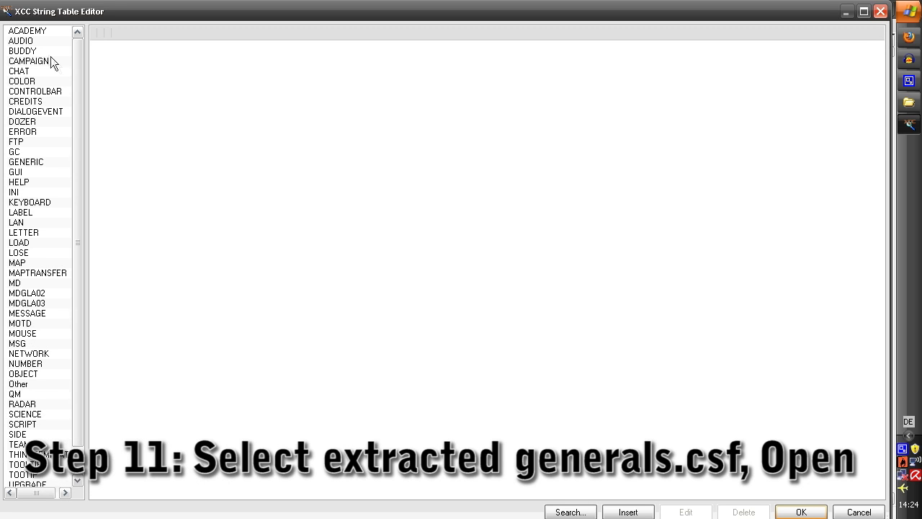
Show the CONTROLBAR strings and scroll down toward controlbar:firewall.
{"action": "left_click", "coordinate": [29, 61]}
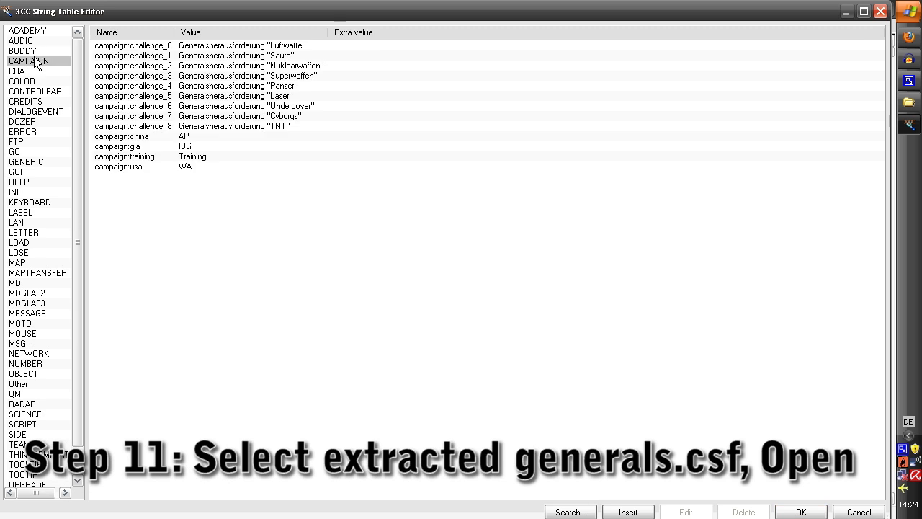
{"action": "left_click", "coordinate": [35, 112]}
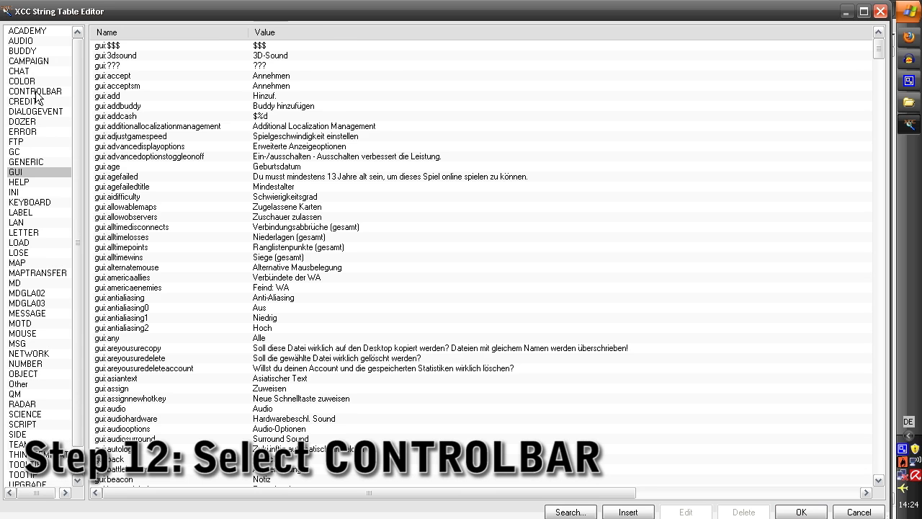
{"action": "left_click", "coordinate": [34, 90]}
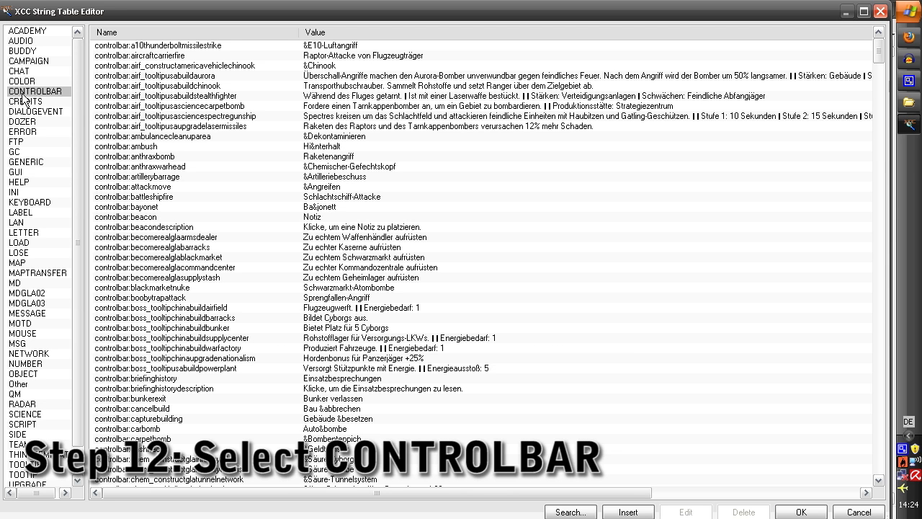
{"action": "mouse_move", "coordinate": [213, 125]}
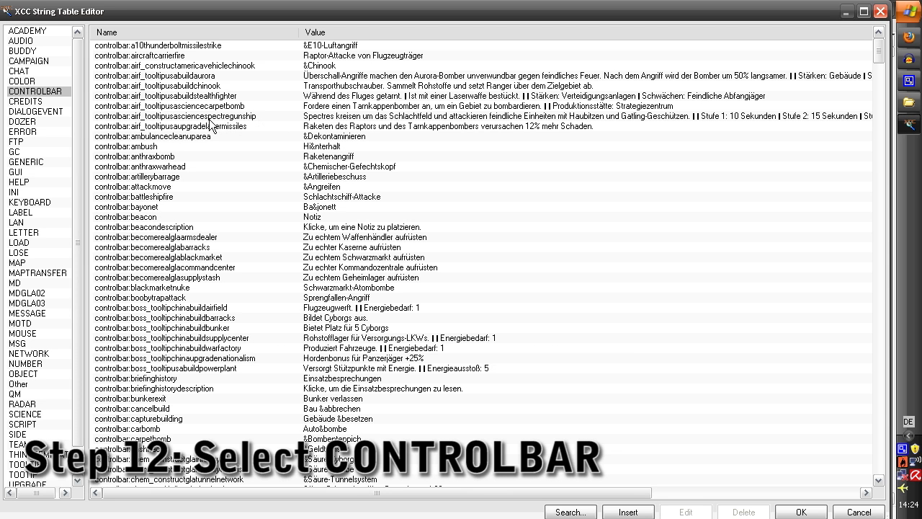
{"action": "mouse_move", "coordinate": [240, 127]}
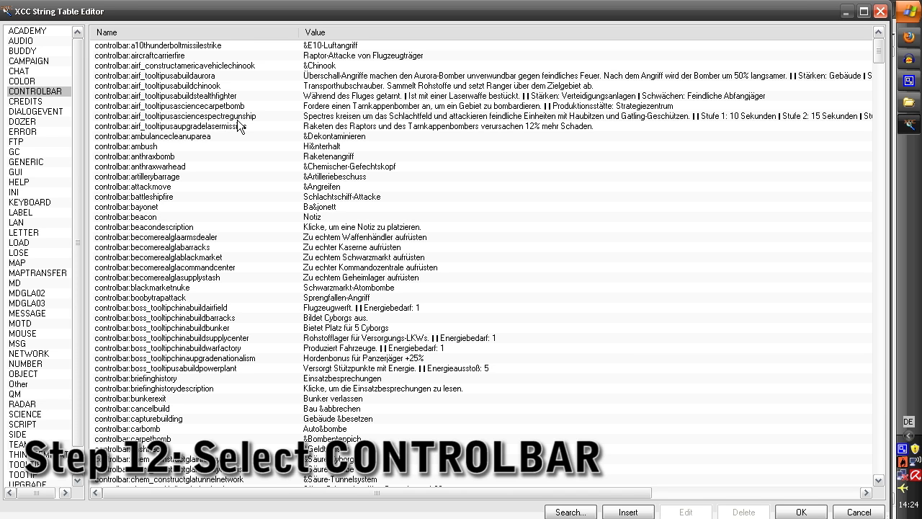
{"action": "mouse_move", "coordinate": [323, 135]}
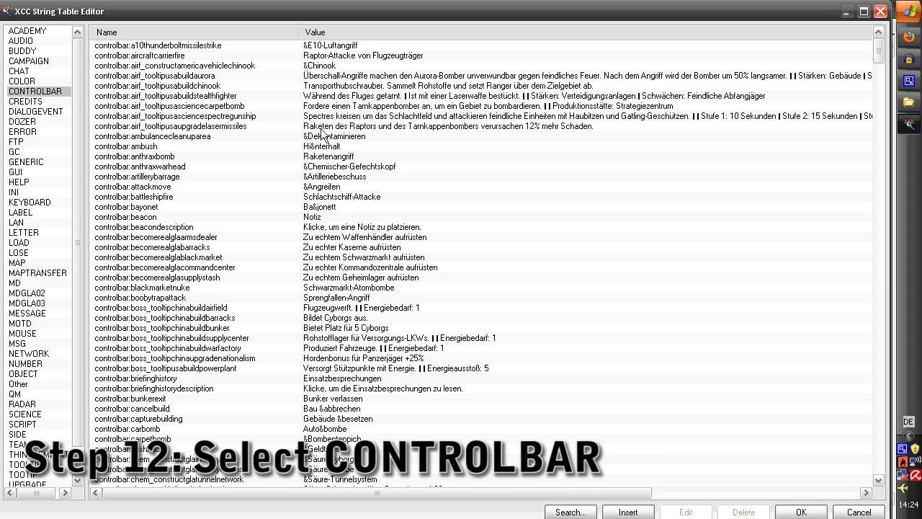
{"action": "mouse_move", "coordinate": [298, 121]}
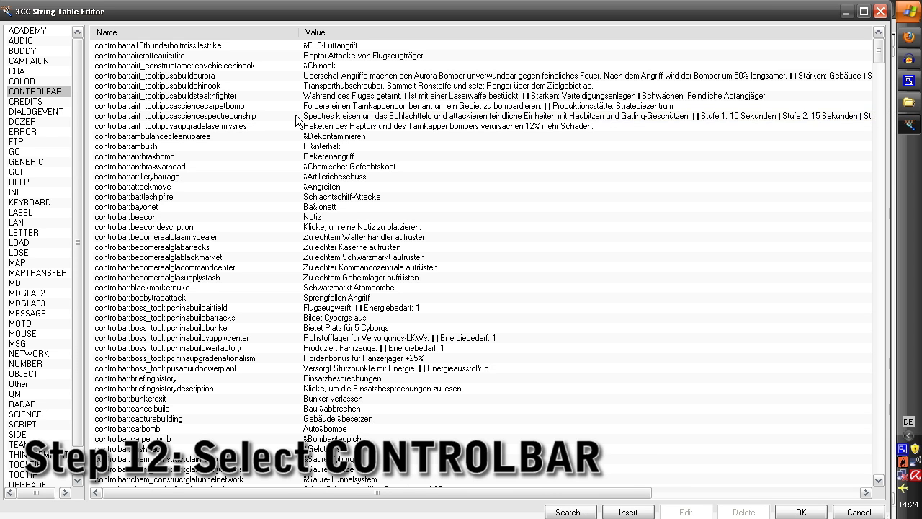
{"action": "mouse_move", "coordinate": [242, 108]}
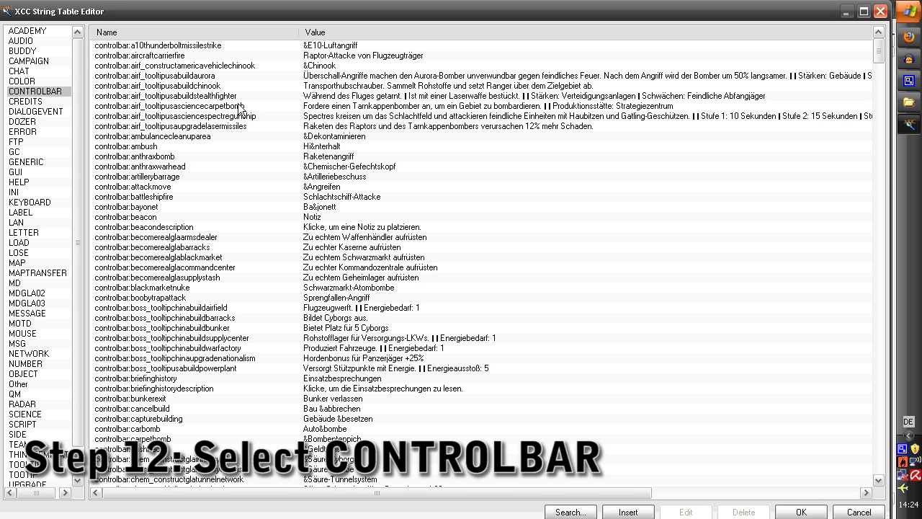
{"action": "mouse_move", "coordinate": [329, 157]}
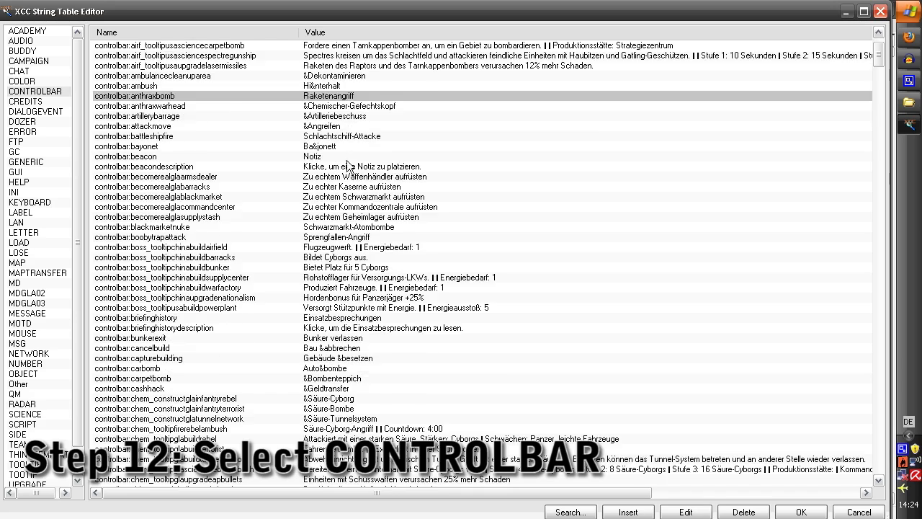
{"action": "scroll", "scroll_direction": "down", "scroll_amount": 3}
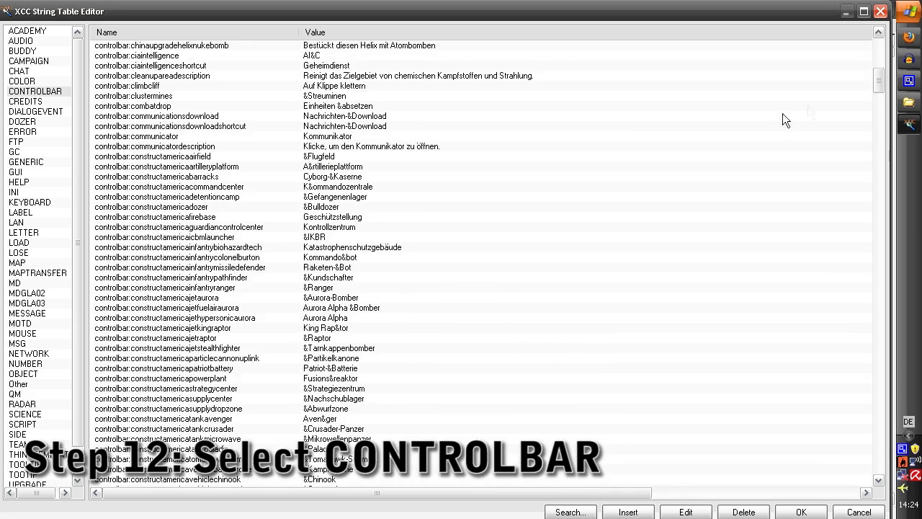
{"action": "scroll", "scroll_direction": "down", "scroll_amount": 3}
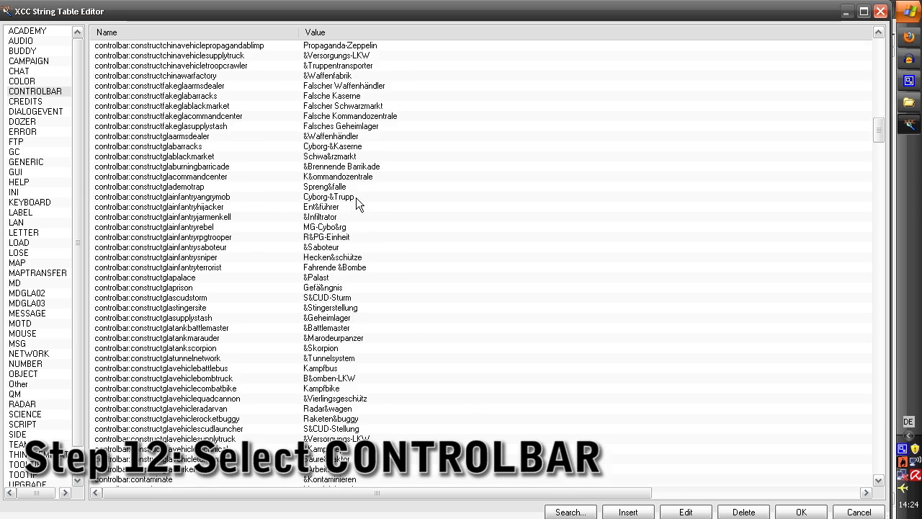
{"action": "scroll", "scroll_direction": "down", "scroll_amount": 3}
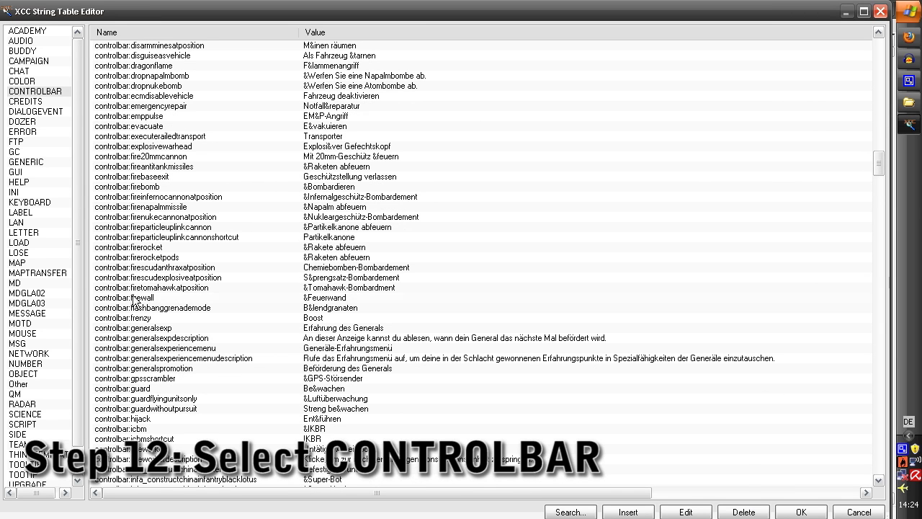
Select the controlbar:firewall row valued &Feuerwand.
{"action": "left_click", "coordinate": [144, 296]}
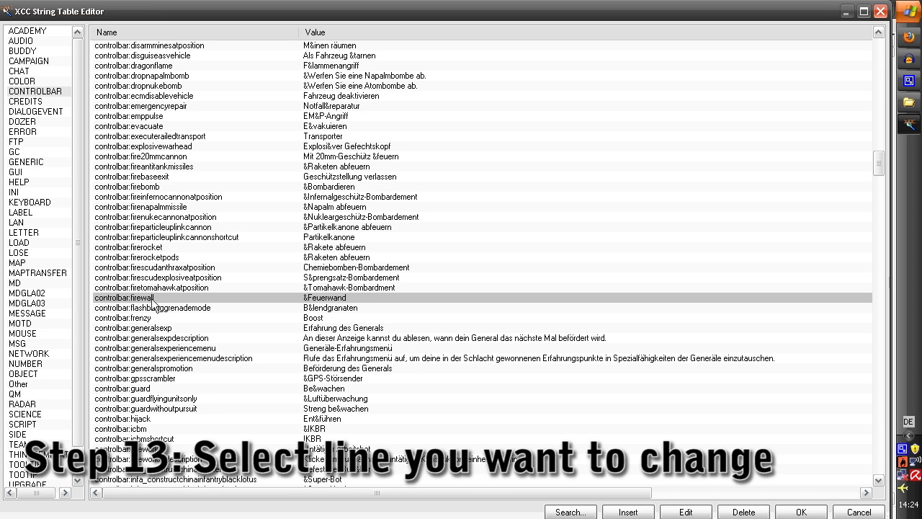
{"action": "mouse_move", "coordinate": [286, 304]}
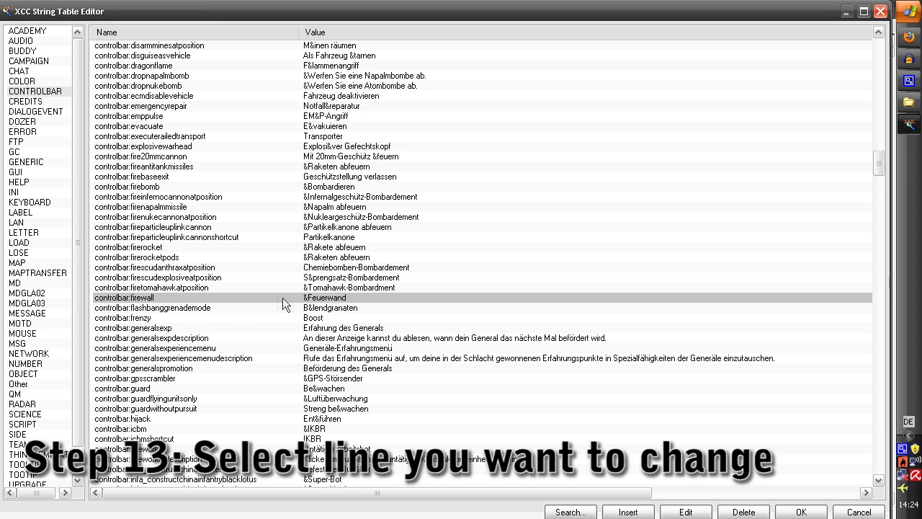
{"action": "mouse_move", "coordinate": [328, 305]}
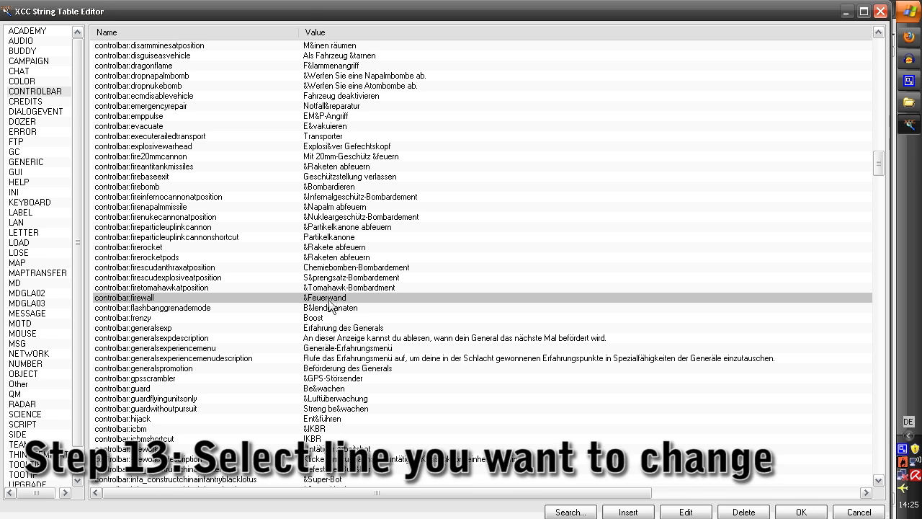
Edit the value to read Feuerwand-Key&C so C is the hotkey.
{"action": "left_click", "coordinate": [686, 512]}
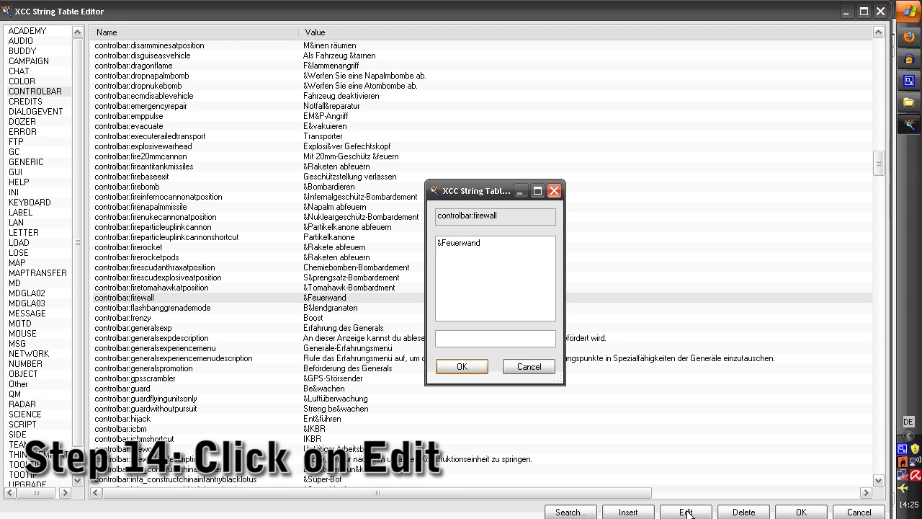
{"action": "left_click_drag", "start_coordinate": [473, 190], "coordinate": [382, 177]}
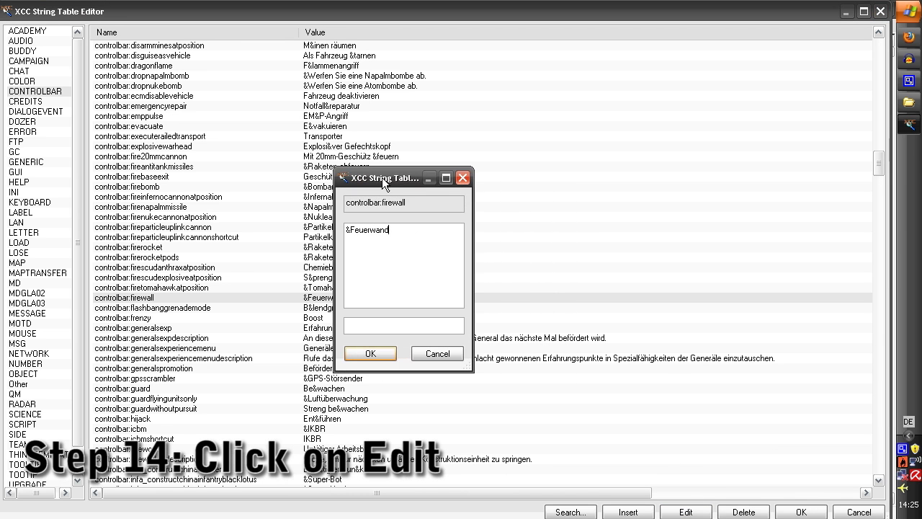
{"action": "left_click_drag", "start_coordinate": [386, 177], "coordinate": [409, 191]}
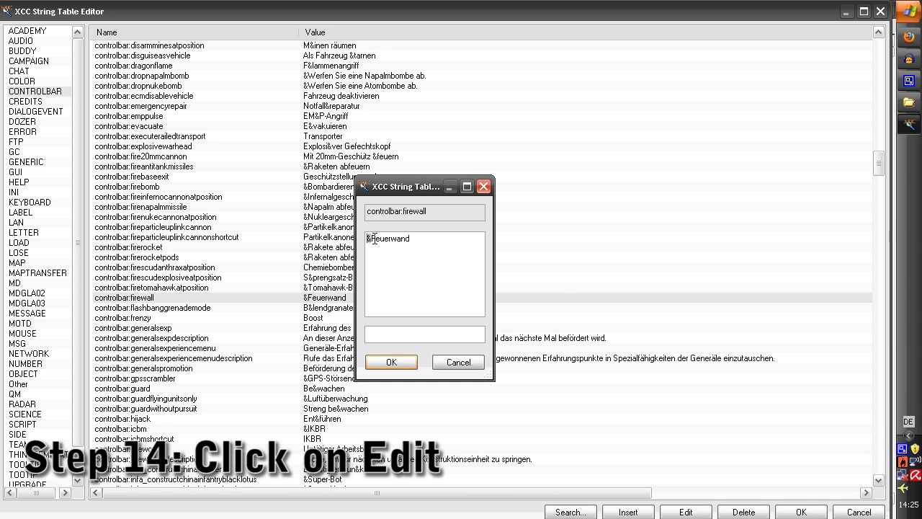
{"action": "mouse_move", "coordinate": [375, 228]}
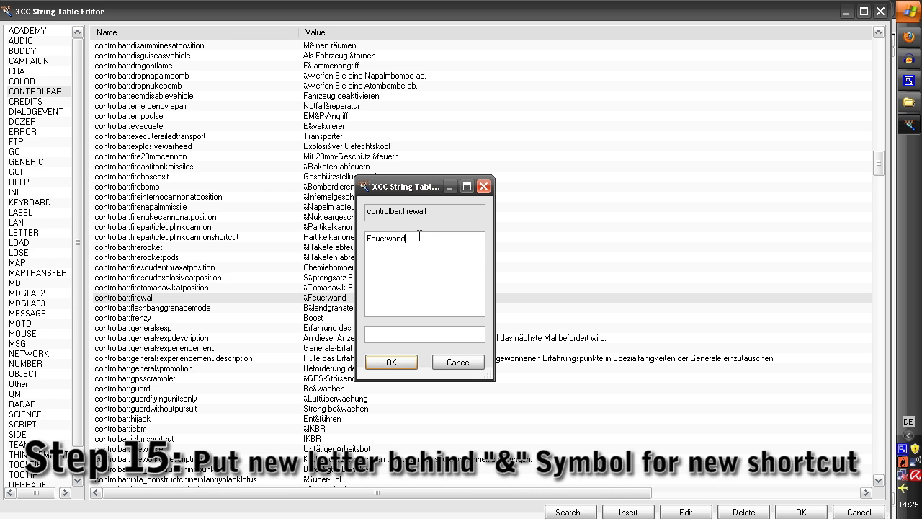
{"action": "type", "text": "-Key"}
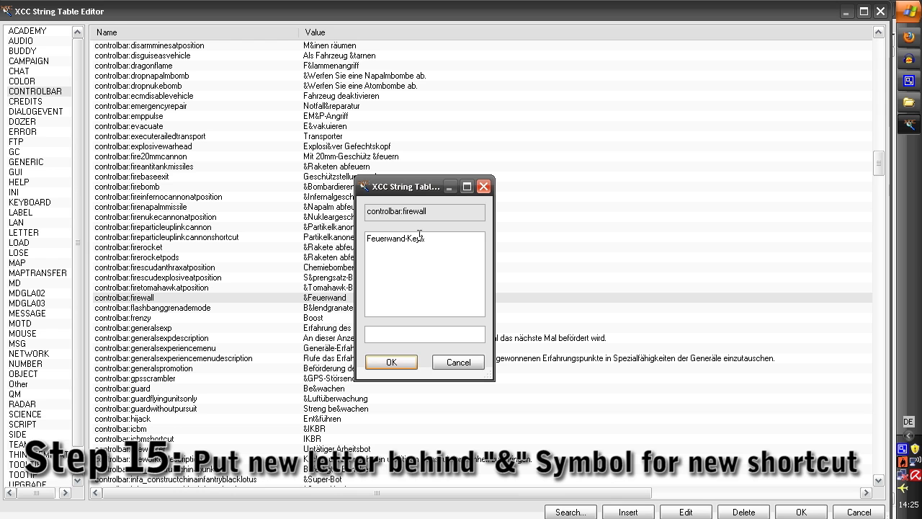
{"action": "type", "text": "&C"}
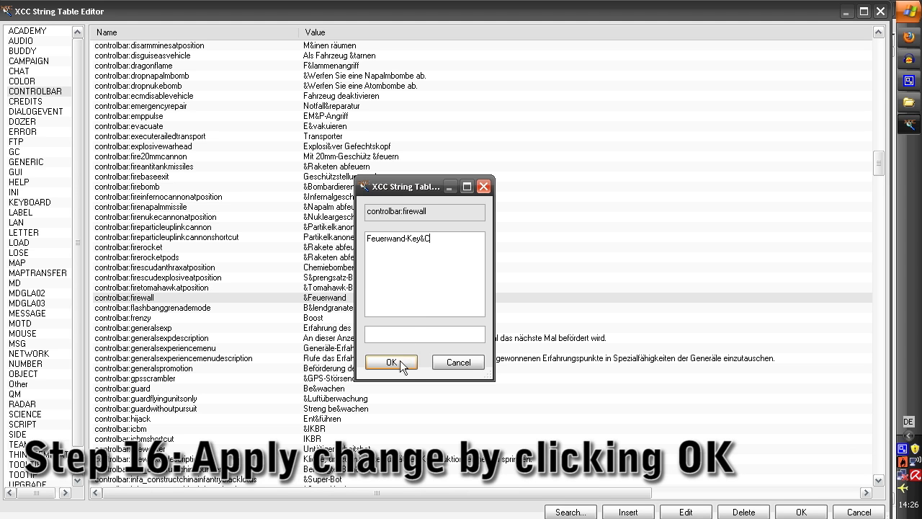
Confirm the edit so controlbar:firewall shows Feuerwand-Key&C.
{"action": "left_click", "coordinate": [392, 361]}
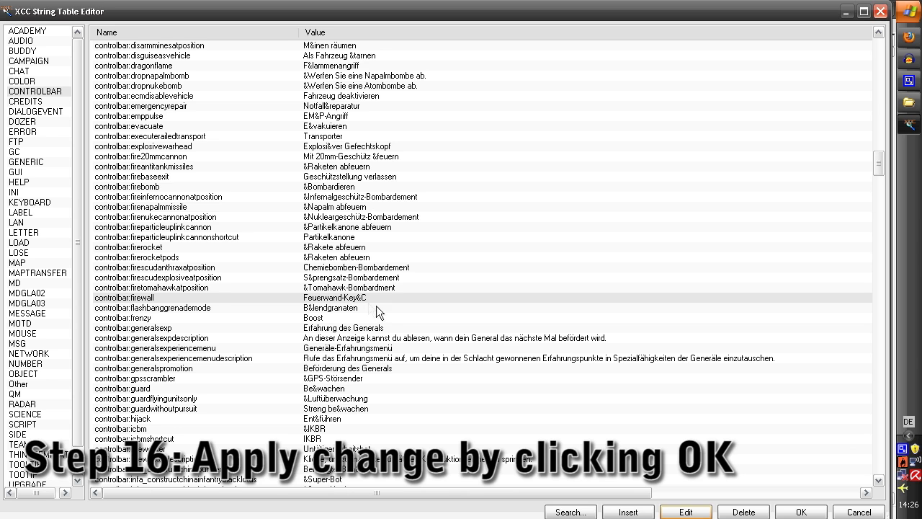
{"action": "mouse_move", "coordinate": [330, 211]}
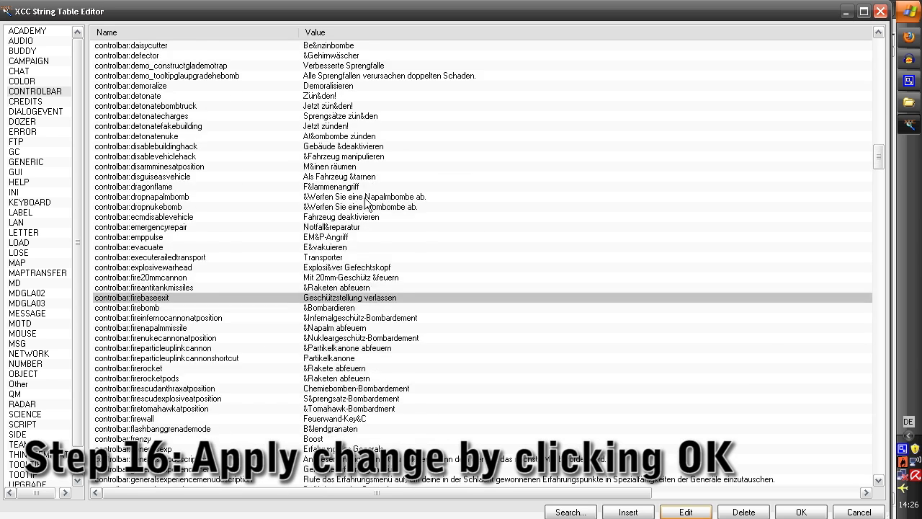
{"action": "scroll", "scroll_direction": "down", "scroll_amount": 3}
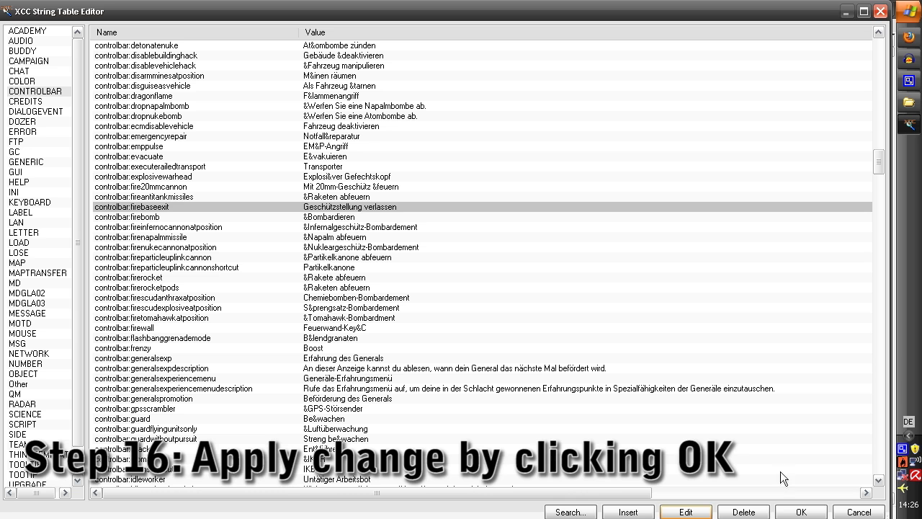
{"action": "left_click", "coordinate": [802, 511]}
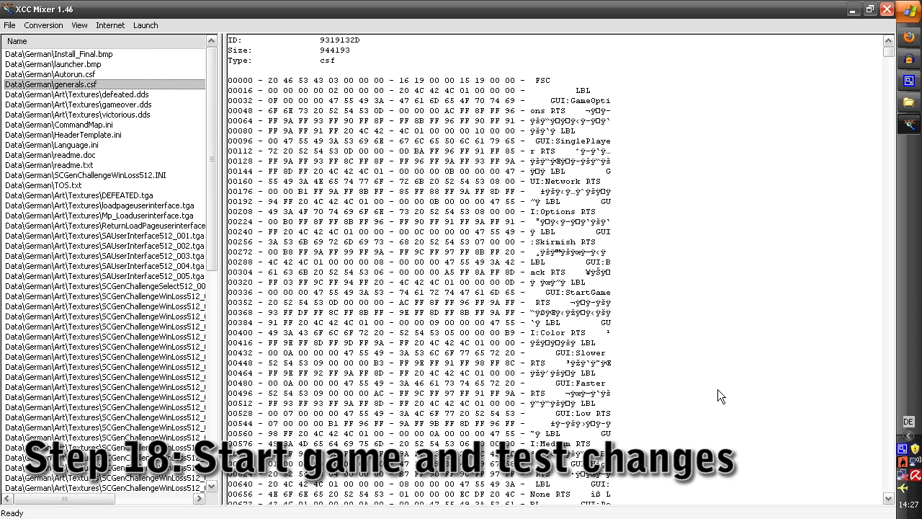
{"action": "mouse_move", "coordinate": [804, 418]}
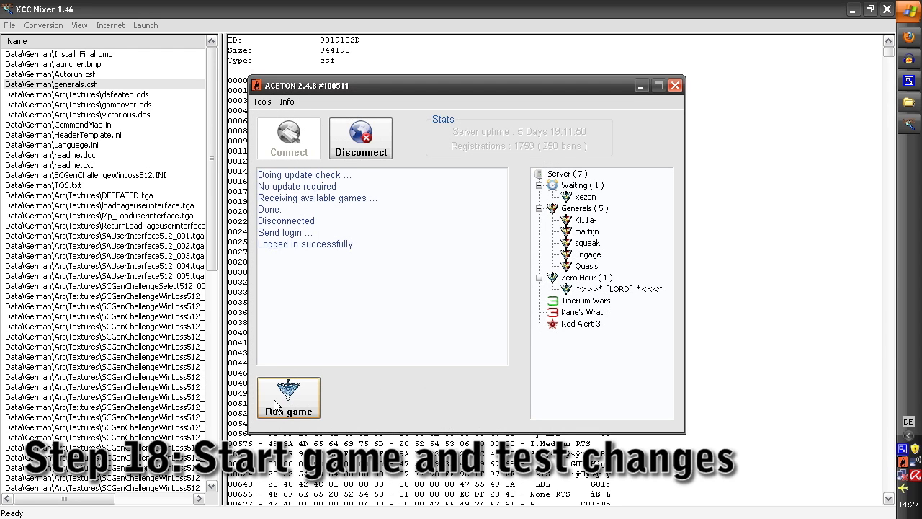
{"action": "mouse_move", "coordinate": [280, 399]}
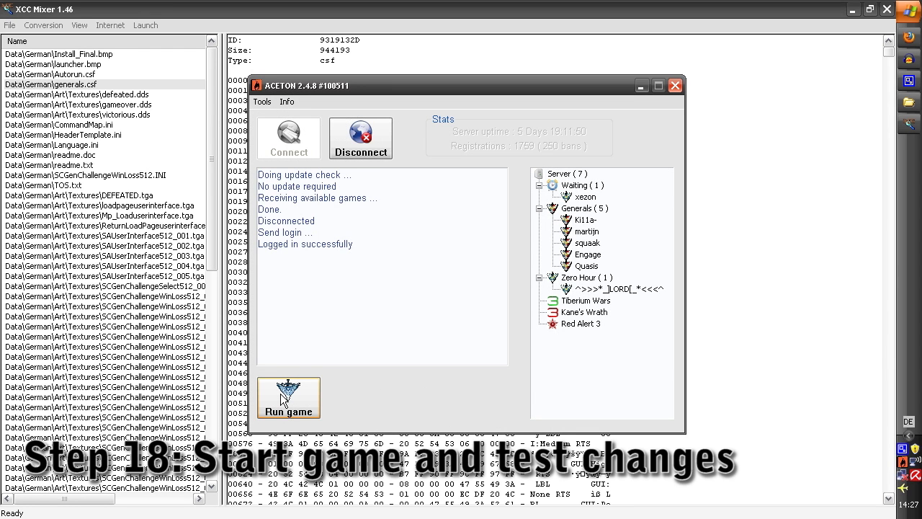